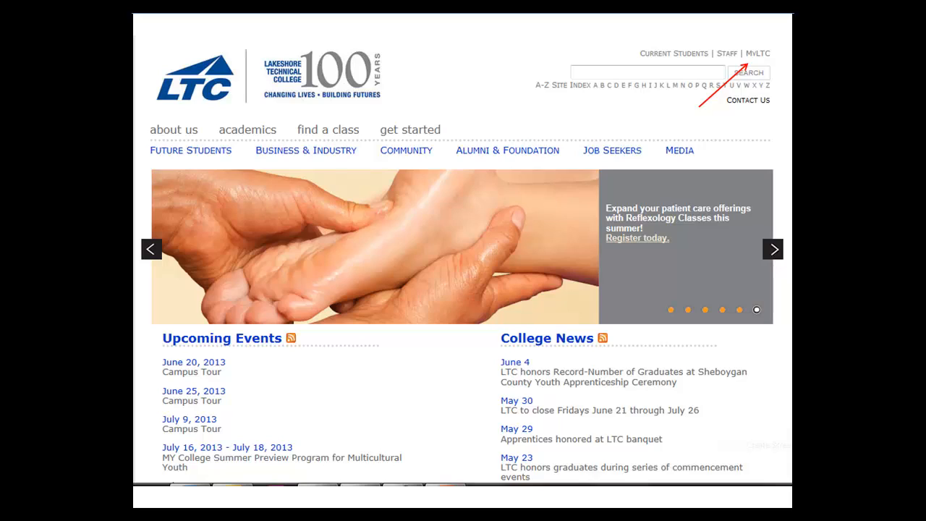
Open the MyLTC sign-on page from the Lakeshore Technical College homepage link
left_click(759, 52)
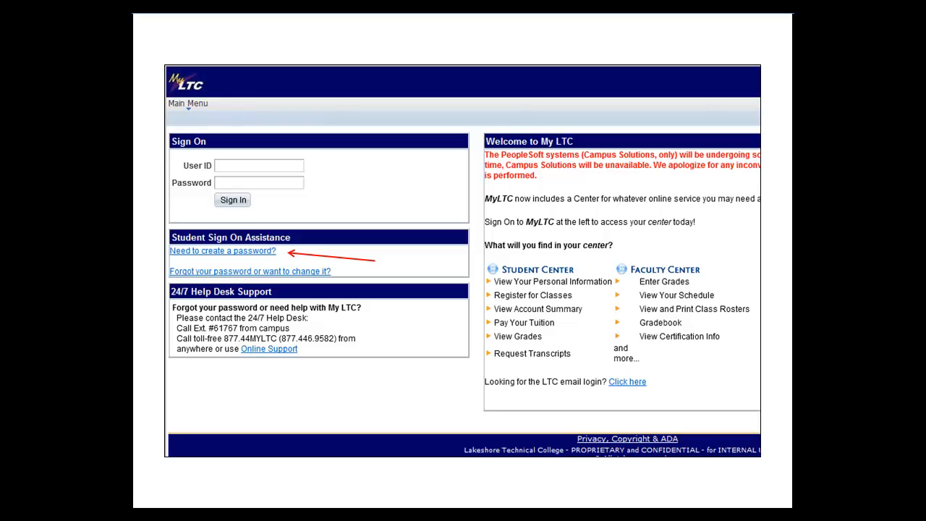
Submit the Obtain Sign On form with identity details and the new password entered twice
left_click(222, 251)
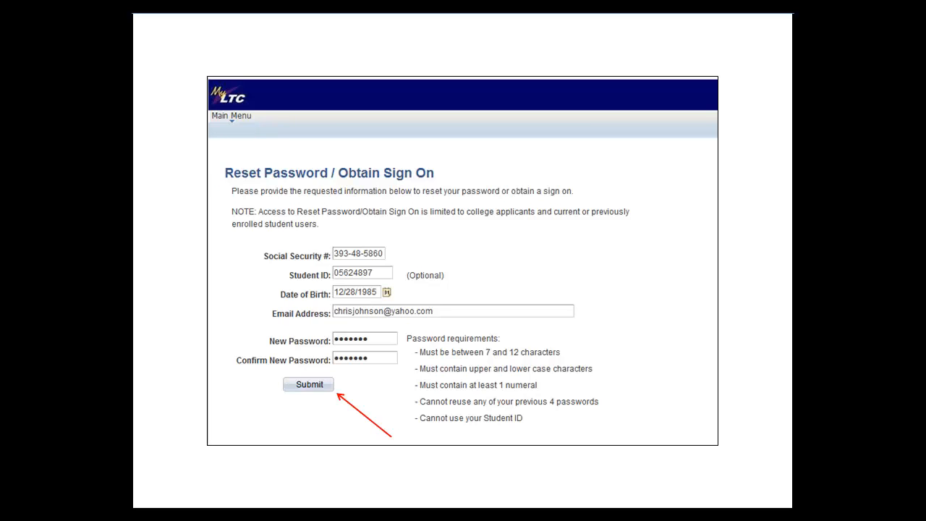
left_click(308, 385)
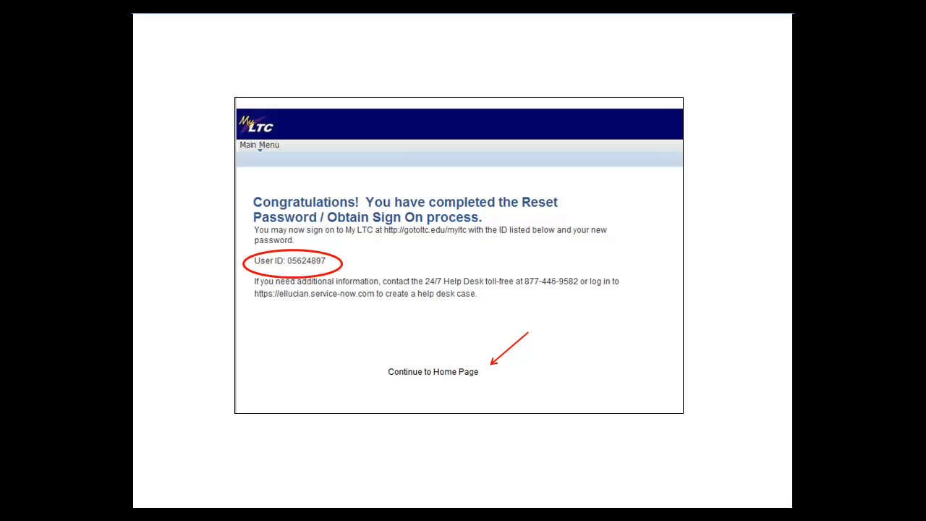
Sign in with the new password, then open Student Center from the Self Service menu
left_click(432, 371)
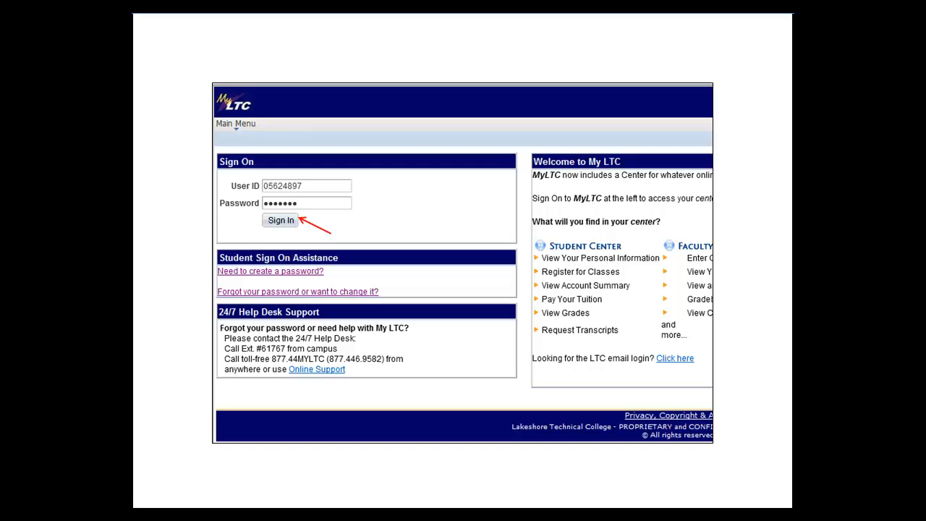
left_click(280, 221)
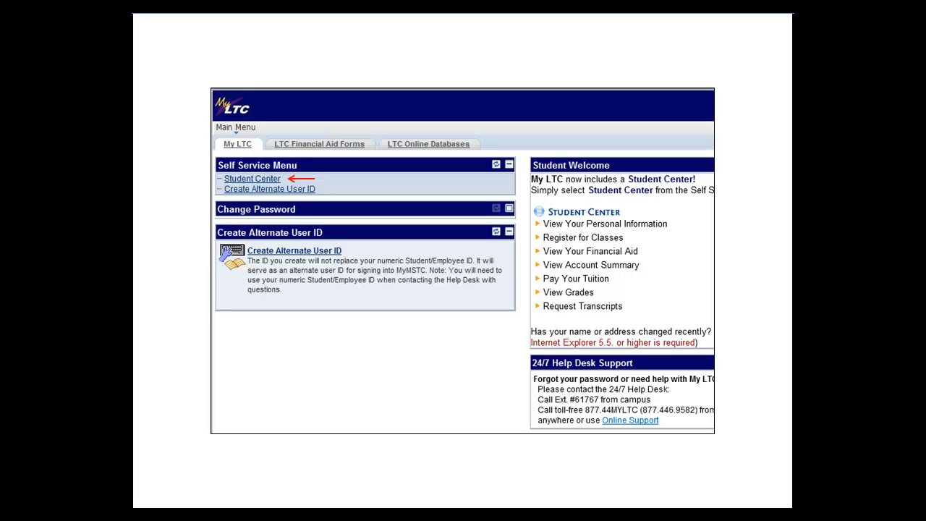
left_click(252, 179)
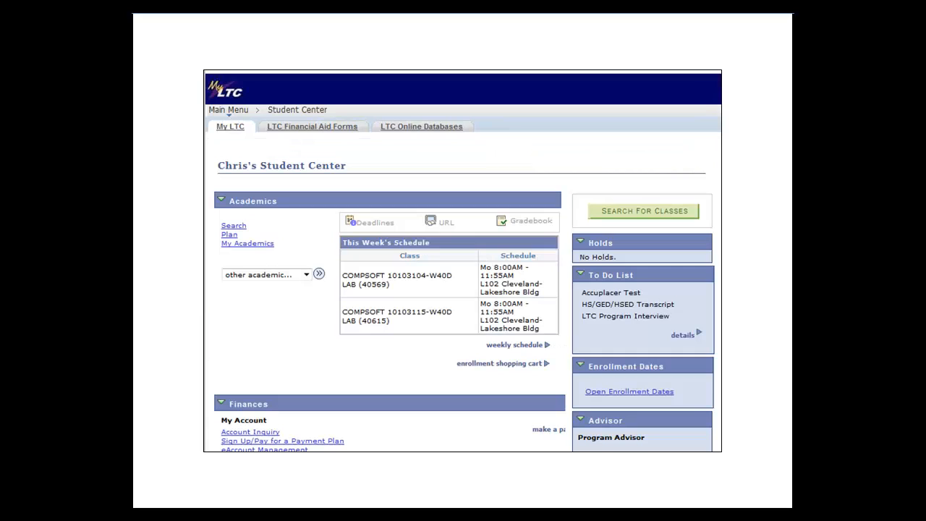